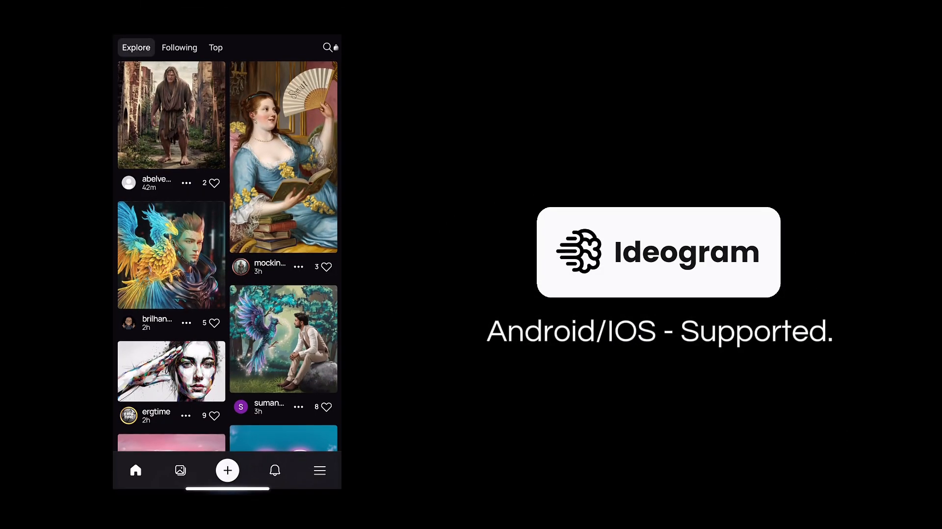
Generate images from the prompt 'Mountain landscape with cloudy sky, winding road, city lights below, and a person...'.
{"action": "left_click", "coordinate": [226, 469]}
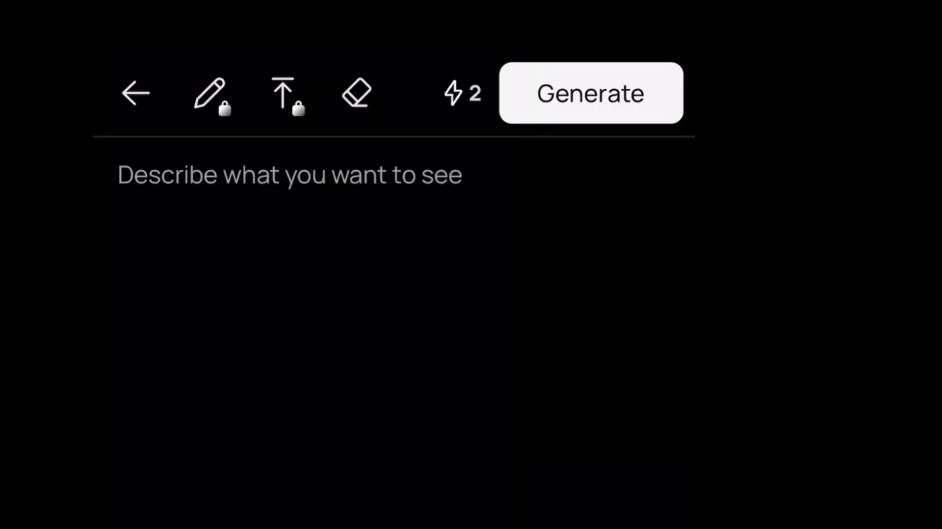
{"action": "type", "text": "Mountain landscape with cloudy sky, winding road, city lights below, and a person standing on a rooftop watching."}
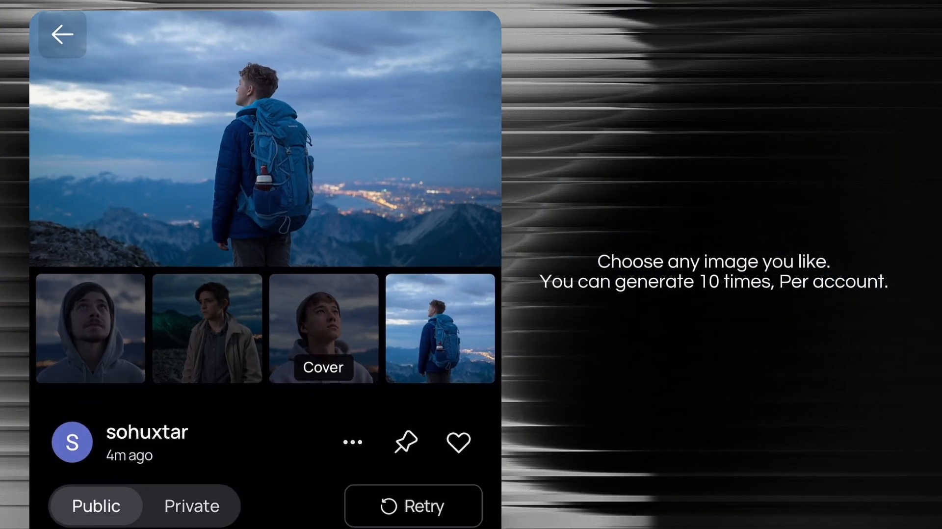
Browse the generated variations and select the hiker overlooking the glowing city.
{"action": "left_click", "coordinate": [323, 328]}
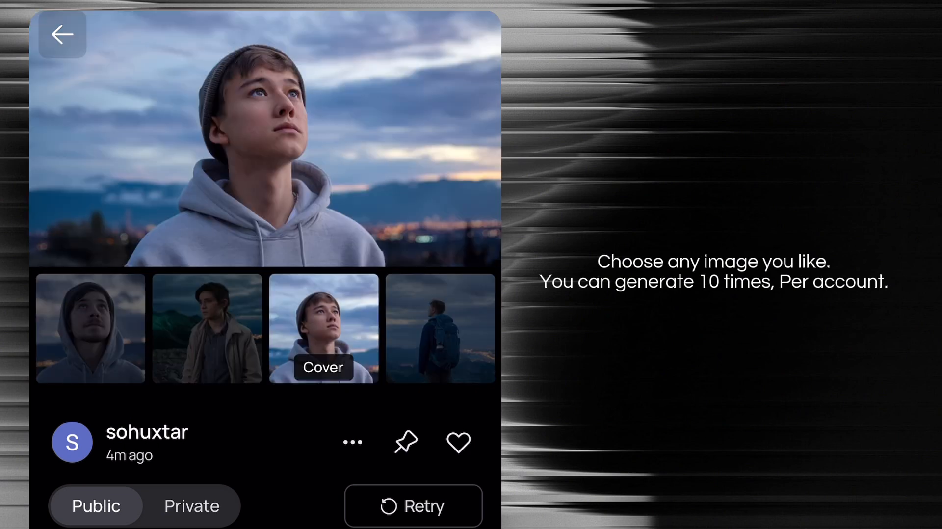
{"action": "left_click", "coordinate": [440, 327]}
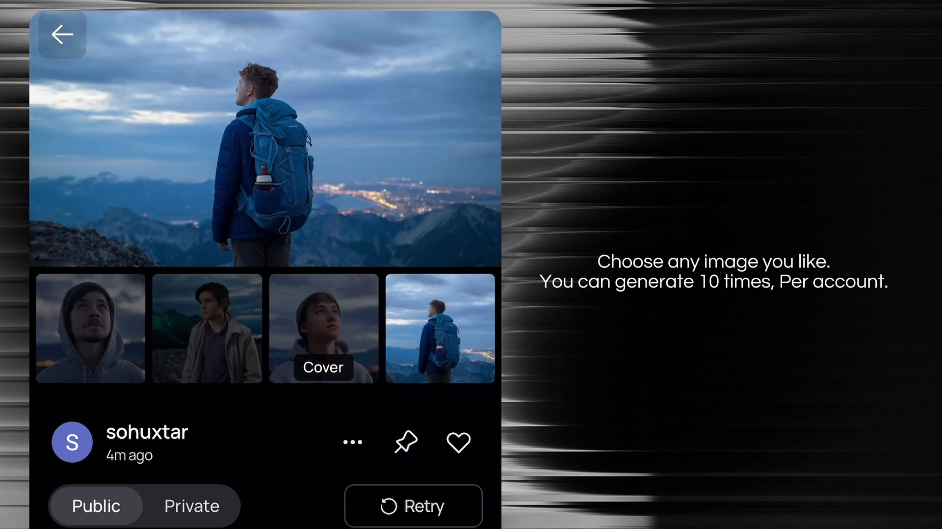
{"action": "left_click", "coordinate": [352, 442]}
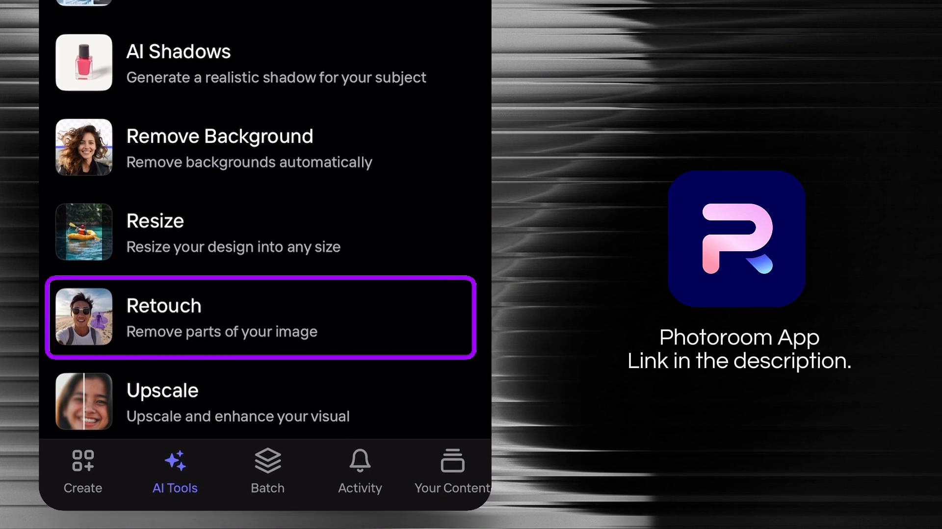
Retouch the hiker photo from Camera roll to erase the hiker from the landscape.
{"action": "left_click", "coordinate": [248, 317]}
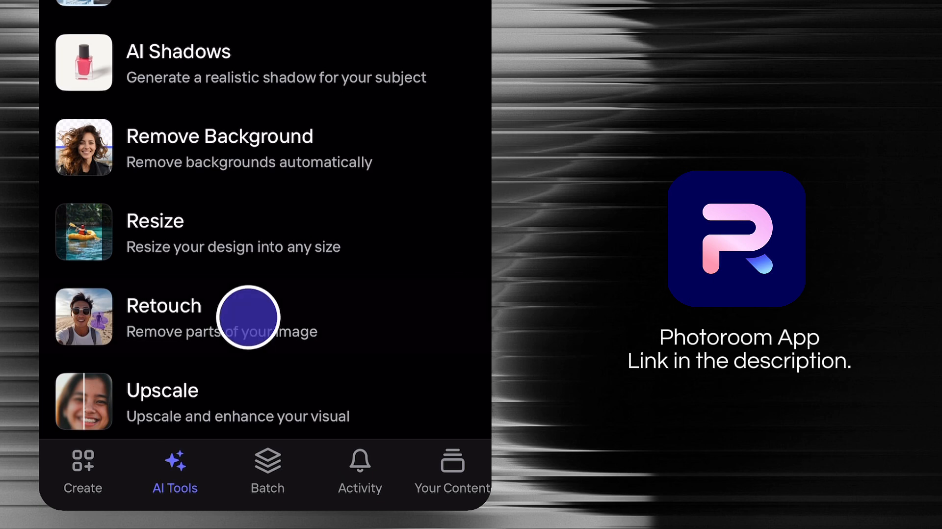
{"action": "left_click", "coordinate": [249, 317]}
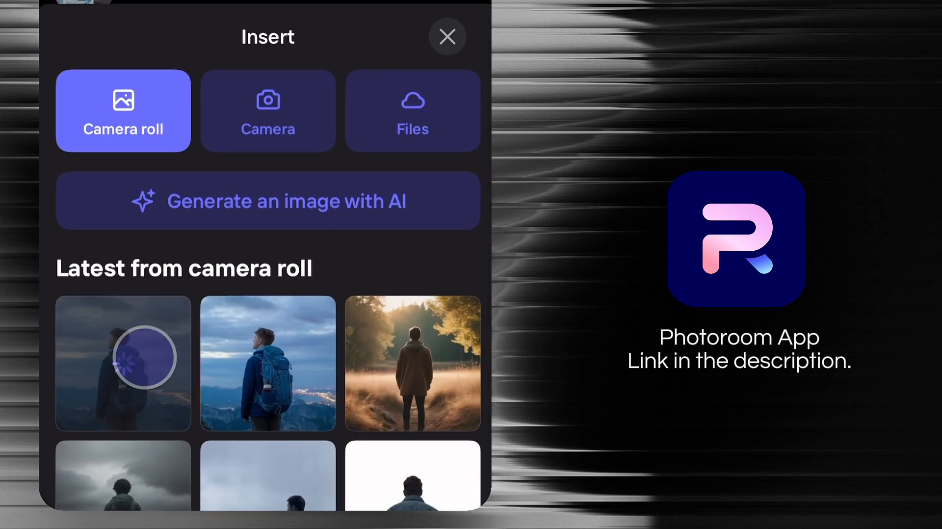
{"action": "left_click", "coordinate": [267, 363]}
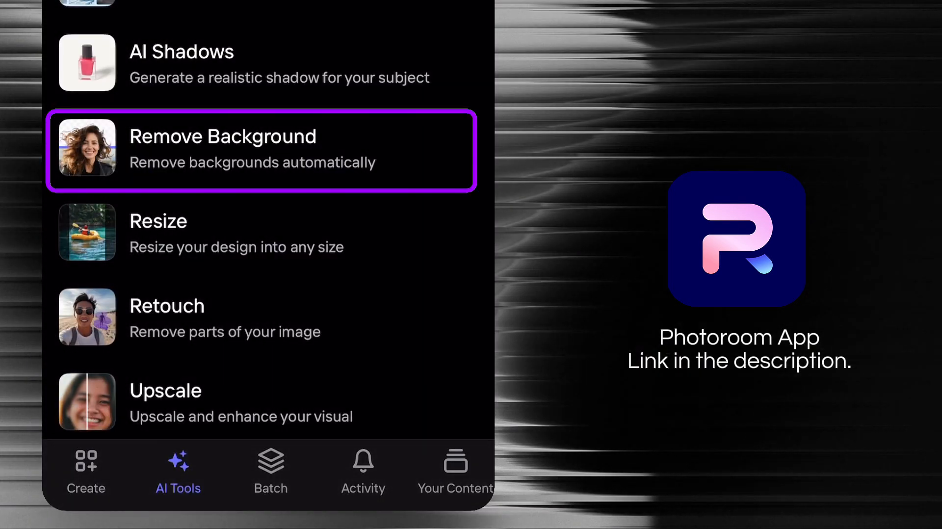
Remove the background of the hiker photo, keeping the cutout on a transparent backdrop.
{"action": "left_click", "coordinate": [223, 150]}
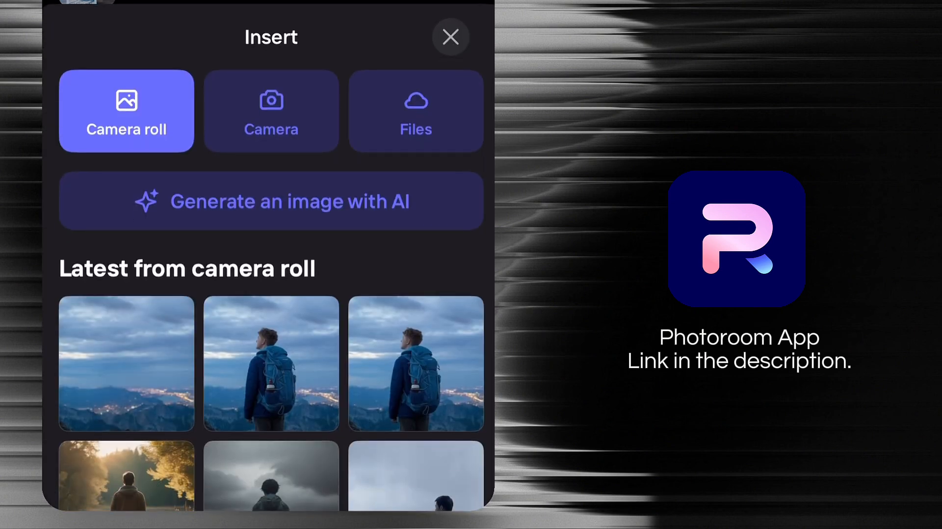
{"action": "left_click", "coordinate": [271, 363]}
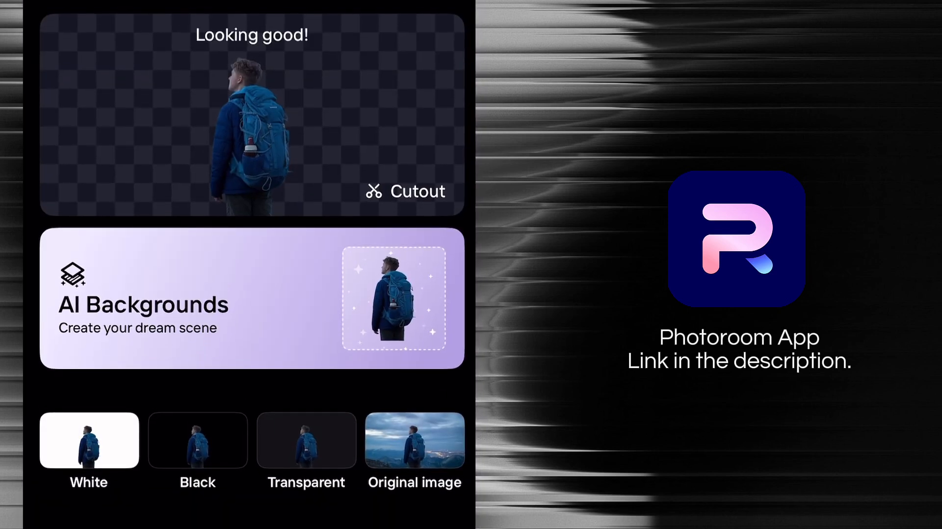
{"action": "left_click", "coordinate": [306, 442]}
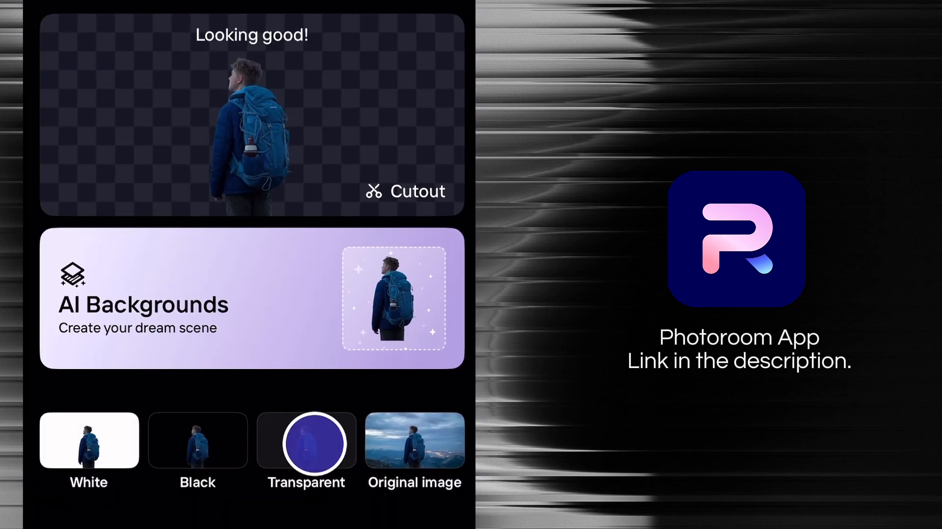
{"action": "scroll", "scroll_direction": "down", "scroll_amount": 3}
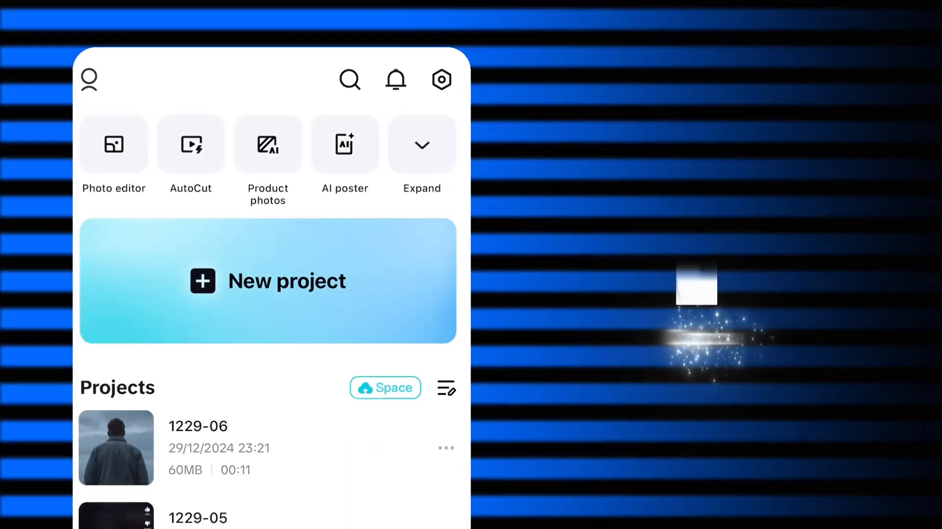
Create a new project with the landscape and add the hiker cutout and rain clip as overlays.
{"action": "left_click", "coordinate": [267, 280]}
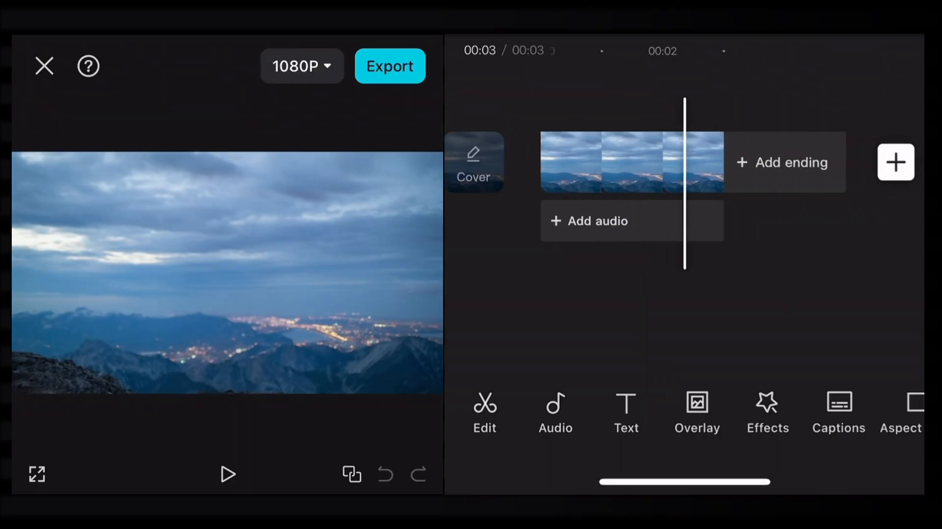
{"action": "left_click", "coordinate": [631, 161]}
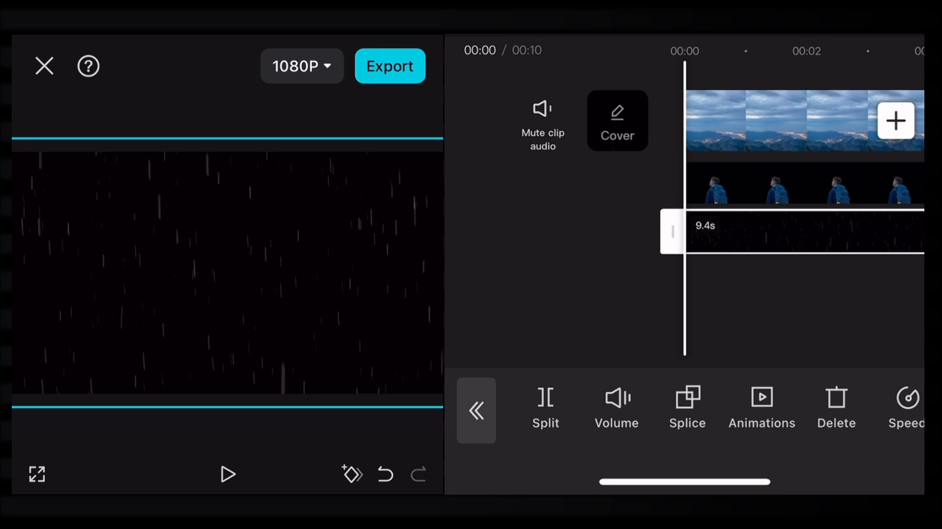
Blend the rain overlay with a Screen-like mode so its black background disappears.
{"action": "left_click", "coordinate": [686, 405]}
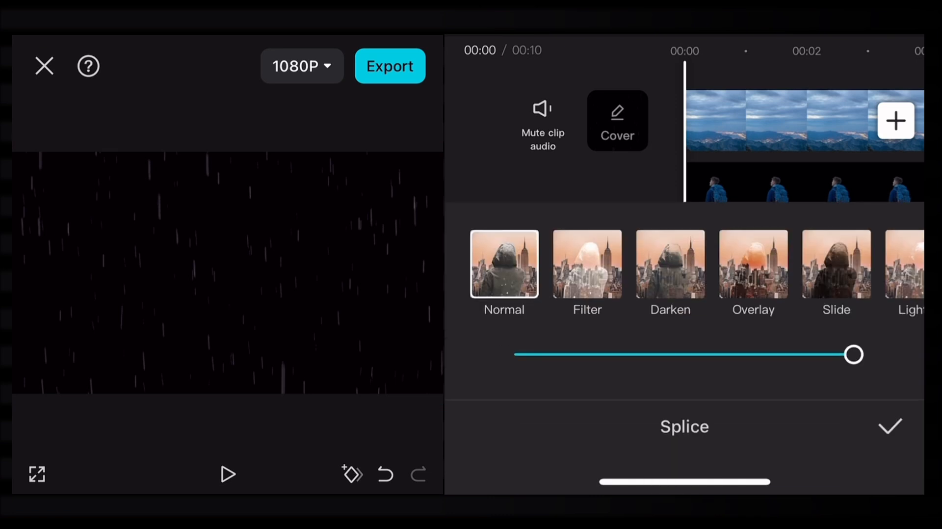
{"action": "left_click", "coordinate": [587, 265]}
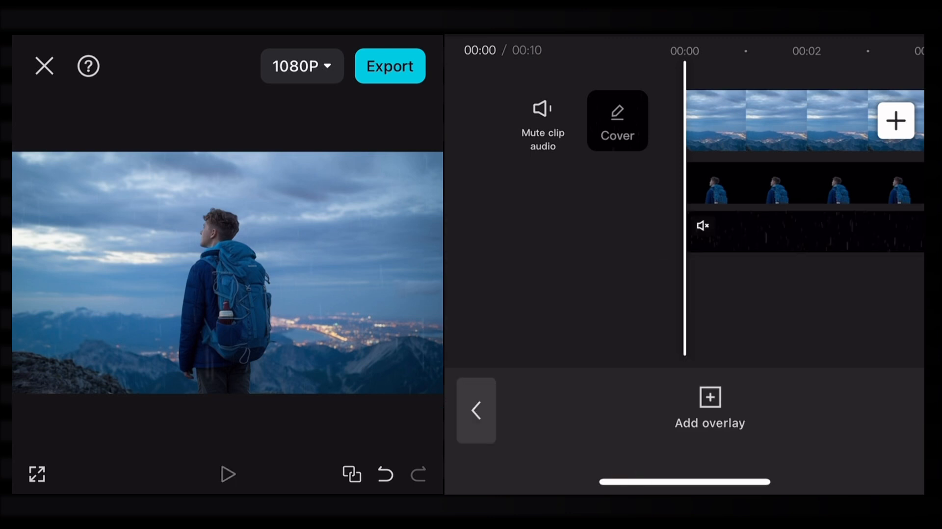
Keyframe the hiker's scale from clip start to end for a gradual zoom-in.
{"action": "left_click", "coordinate": [226, 474]}
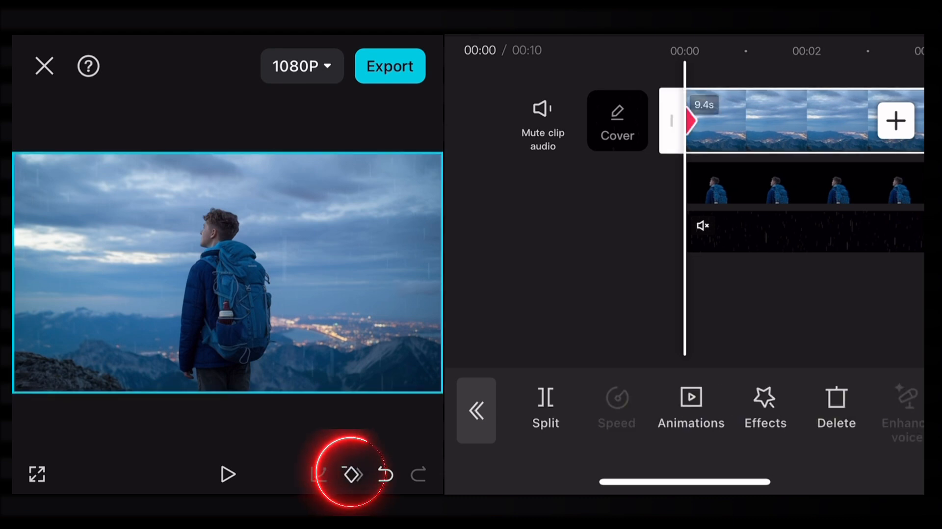
{"action": "left_click", "coordinate": [780, 192]}
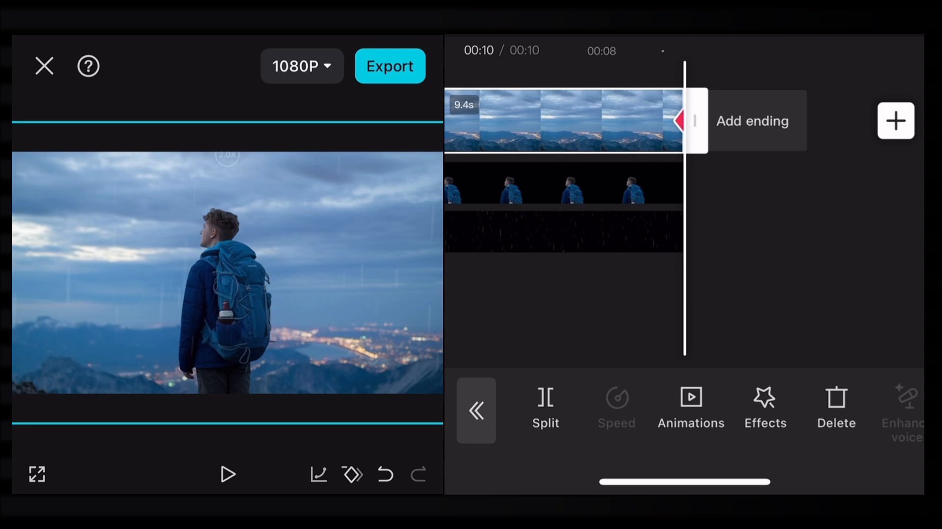
{"action": "left_click", "coordinate": [561, 183]}
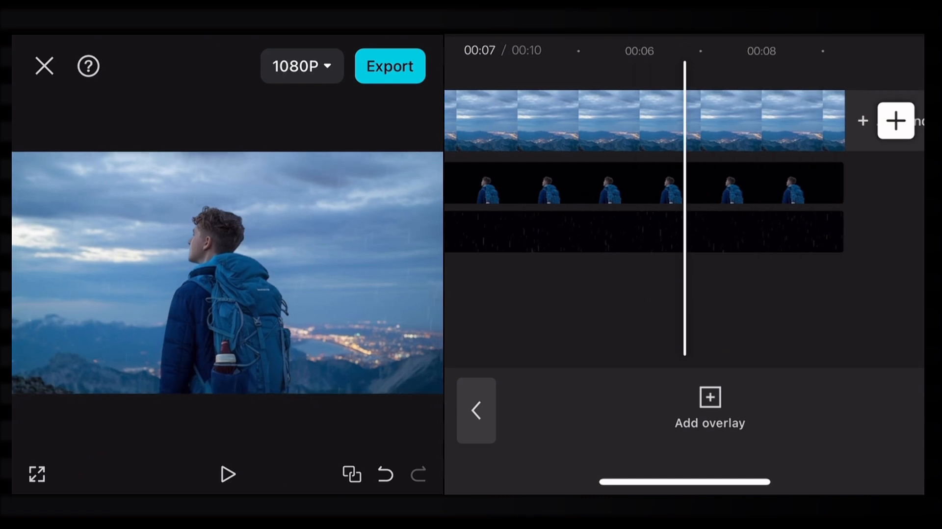
{"action": "left_click", "coordinate": [227, 474]}
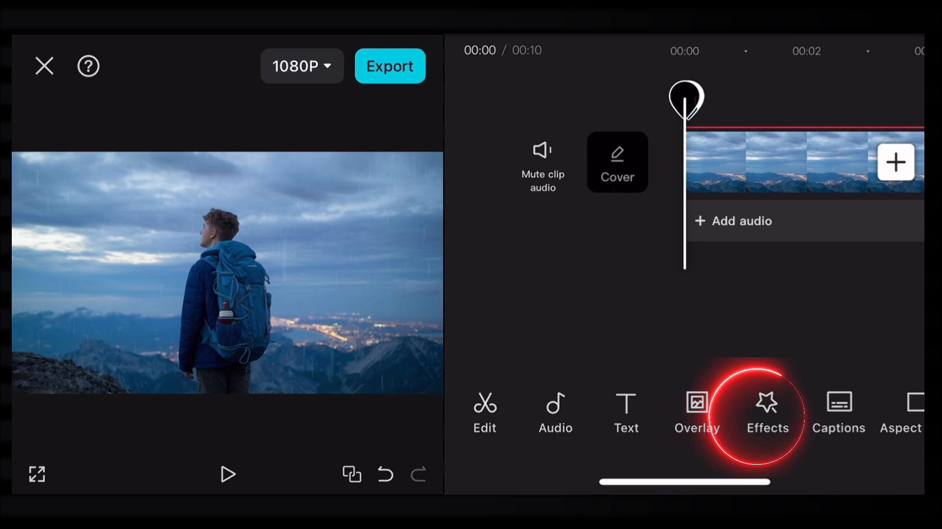
Search video effects for 'Play Pendulam' and apply the Play Pendulum effect.
{"action": "left_click", "coordinate": [767, 413]}
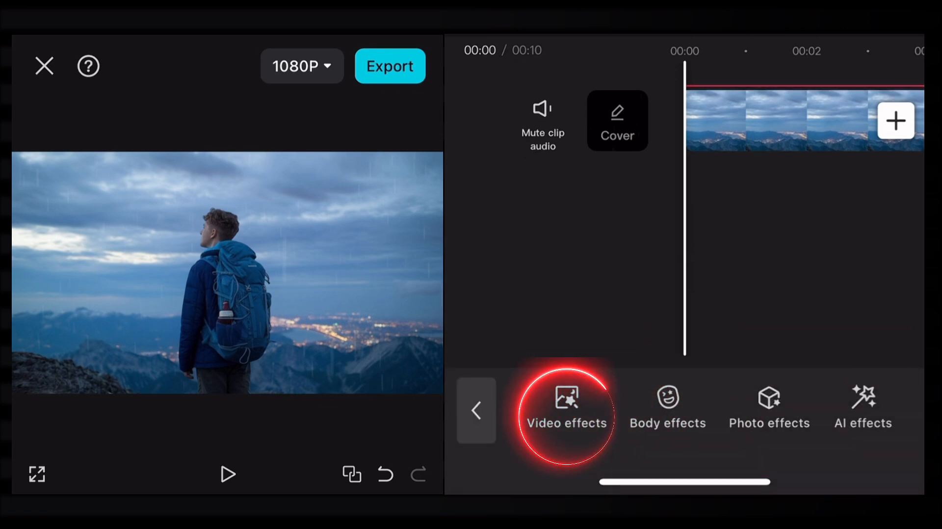
{"action": "left_click", "coordinate": [565, 412]}
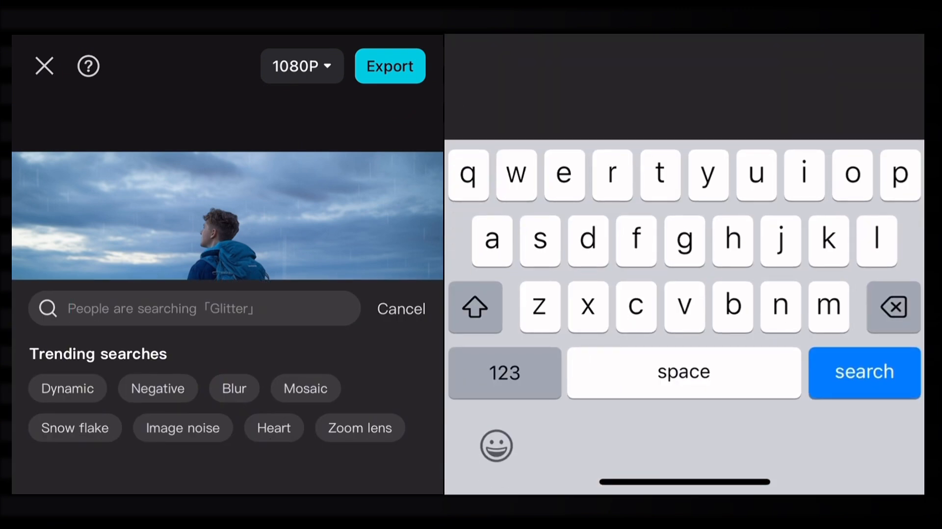
{"action": "type", "text": "Play"}
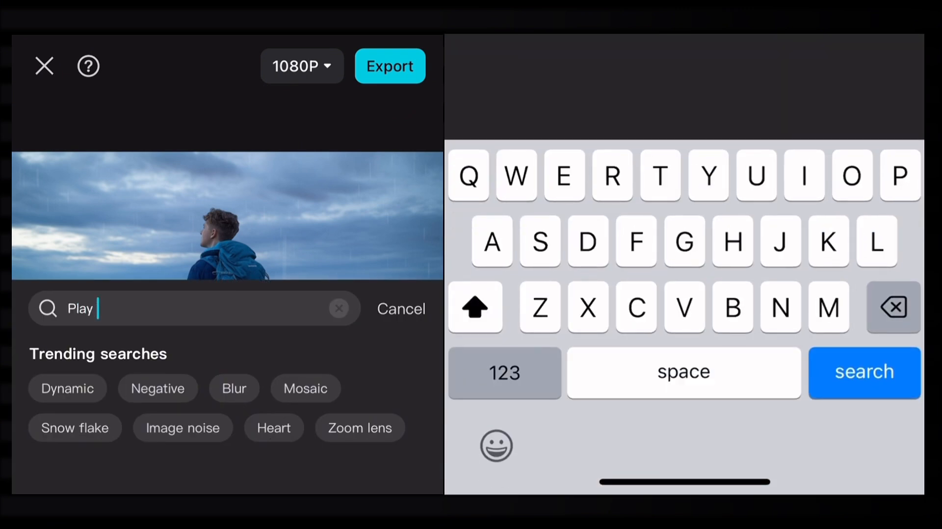
{"action": "type", "text": "Pendulam"}
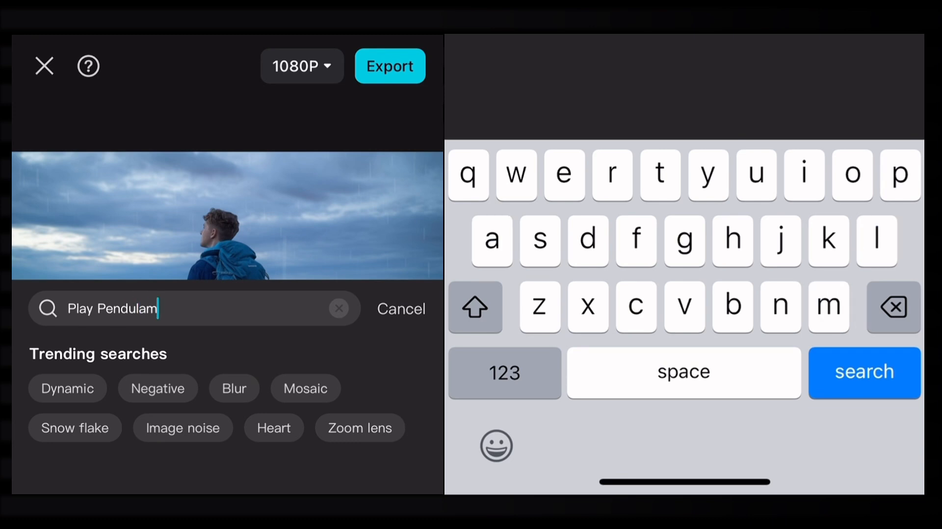
{"action": "left_click", "coordinate": [863, 373]}
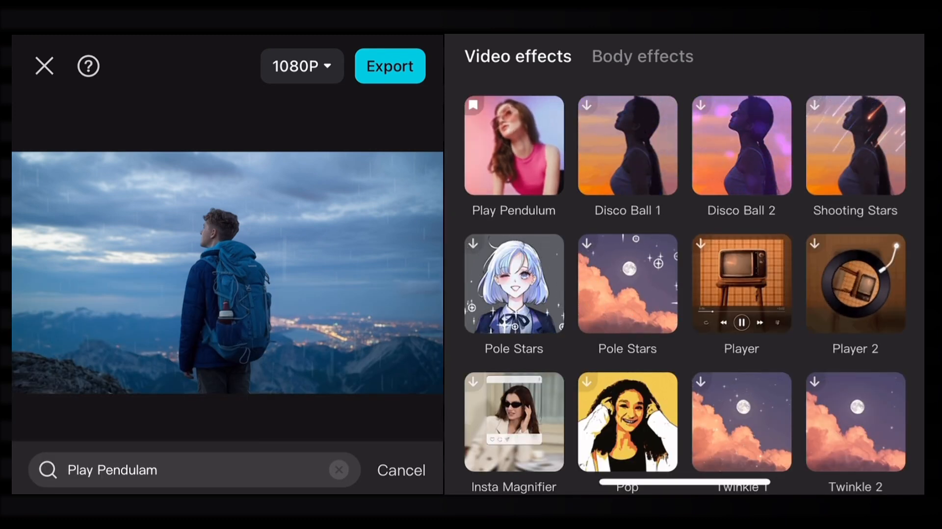
{"action": "left_click", "coordinate": [400, 470]}
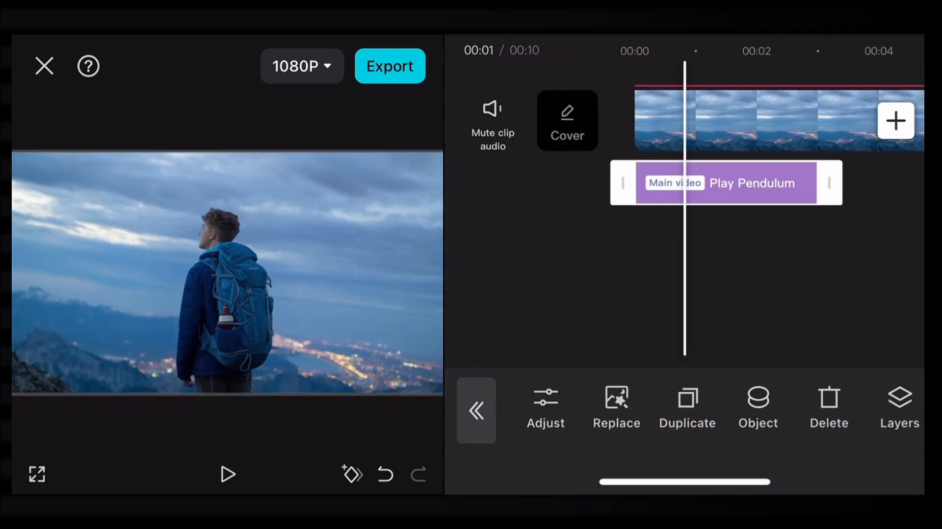
Set Play Pendulum speed to 9, duplicate it and apply the copy to the Picture layer.
{"action": "left_click", "coordinate": [544, 408]}
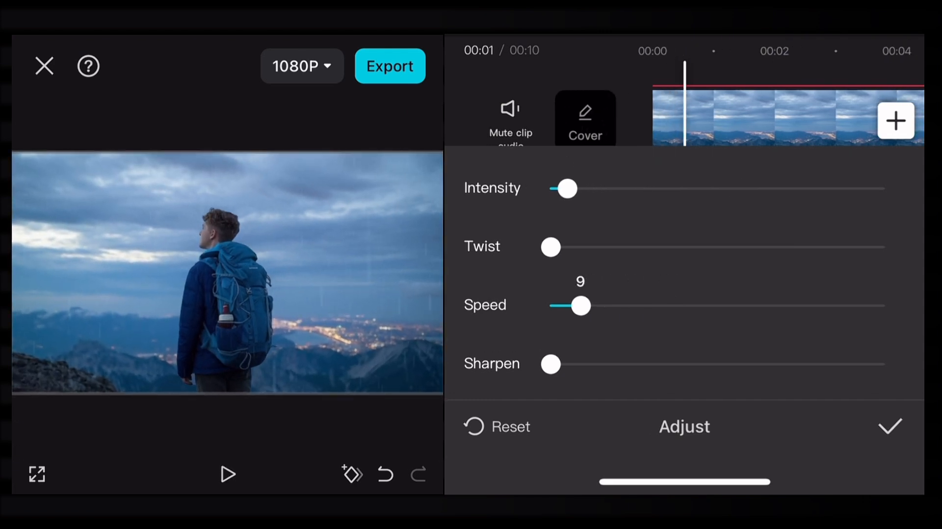
{"action": "left_click", "coordinate": [226, 474]}
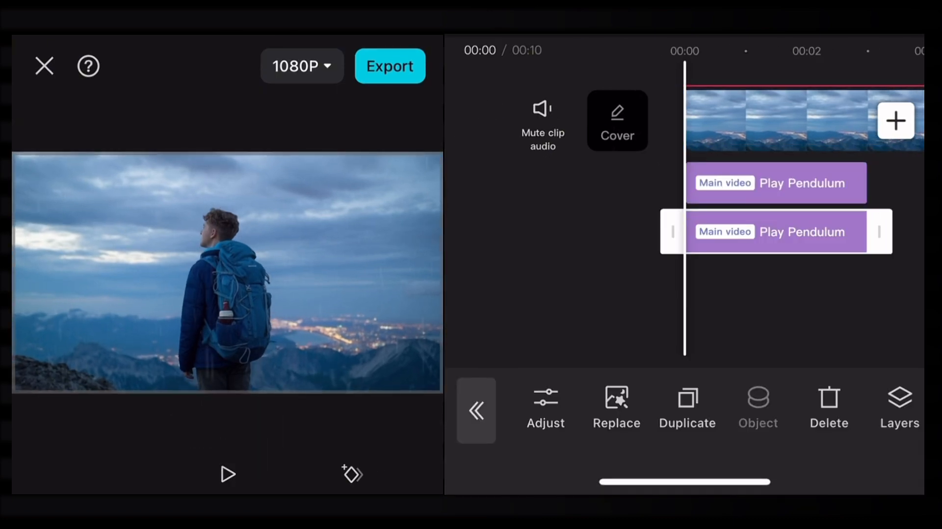
{"action": "left_click", "coordinate": [757, 407]}
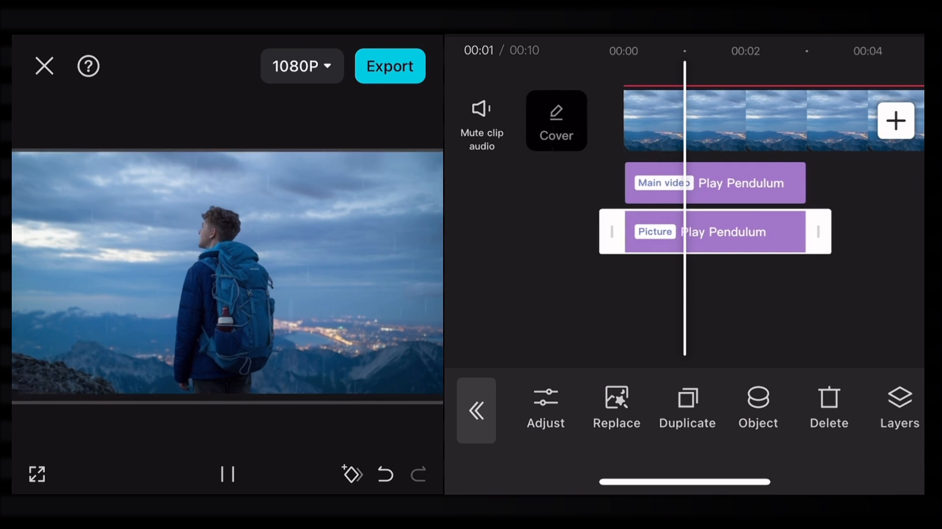
Set the picture-layer Play Pendulum effect's intensity to 10.
{"action": "left_click", "coordinate": [545, 407]}
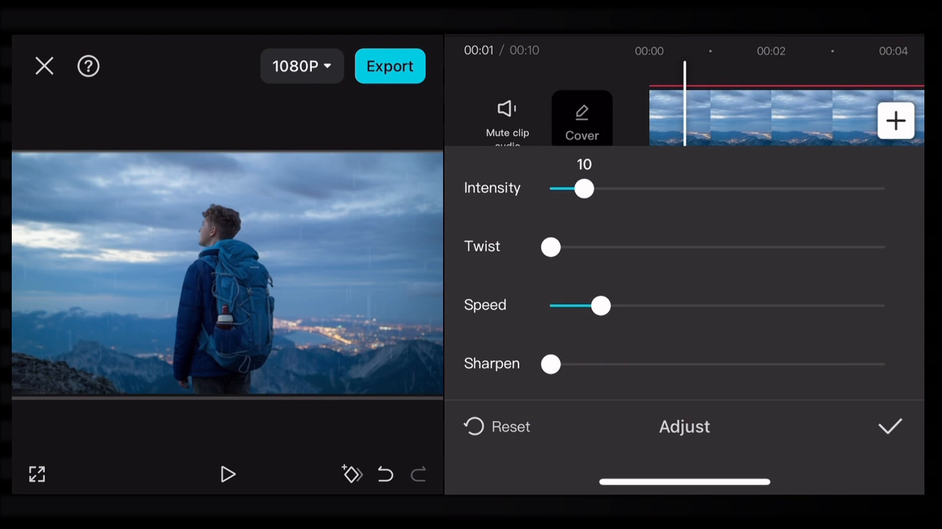
{"action": "left_click", "coordinate": [890, 426]}
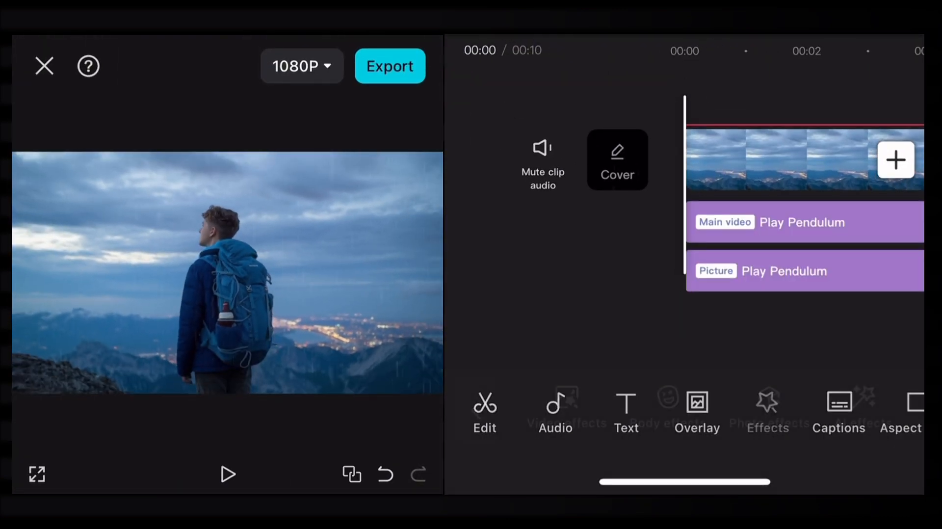
Browse the Nature video effects category, revealing Rainy Season and Lightning Crack.
{"action": "left_click", "coordinate": [766, 412]}
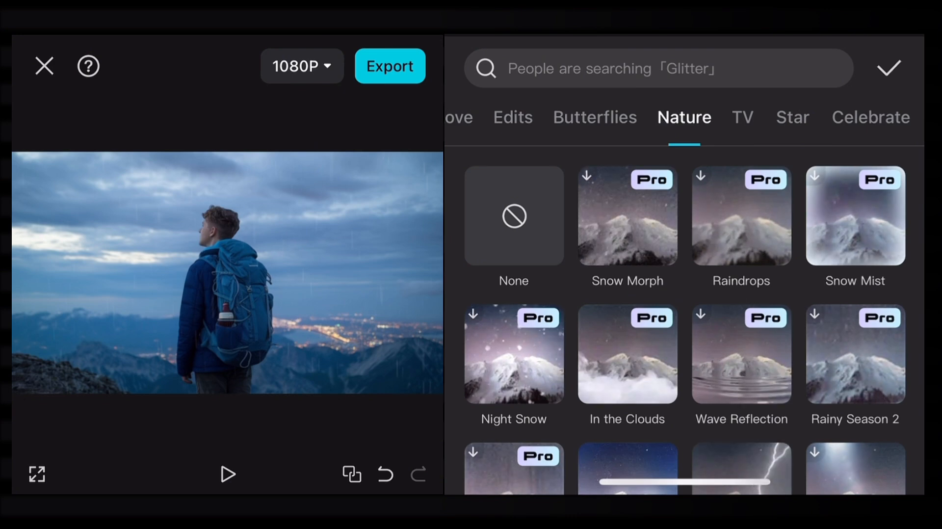
{"action": "scroll", "scroll_direction": "down", "scroll_amount": 3}
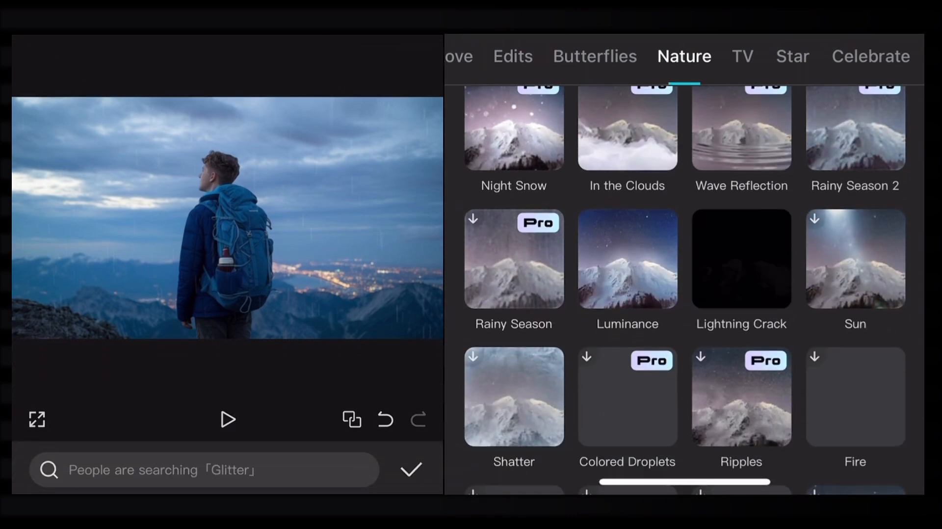